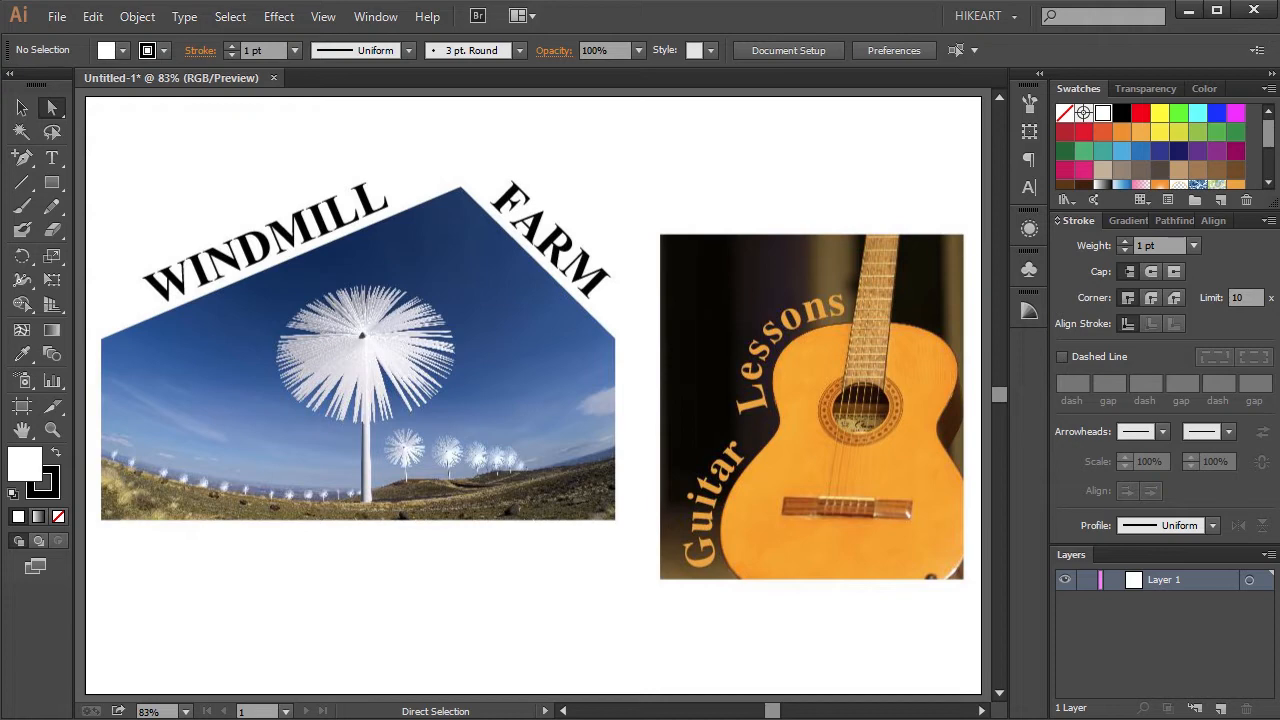
Step: Place windmill.jpg and drag it large across the artboard to fill most of the page
{"action": "left_click", "coordinate": [56, 16]}
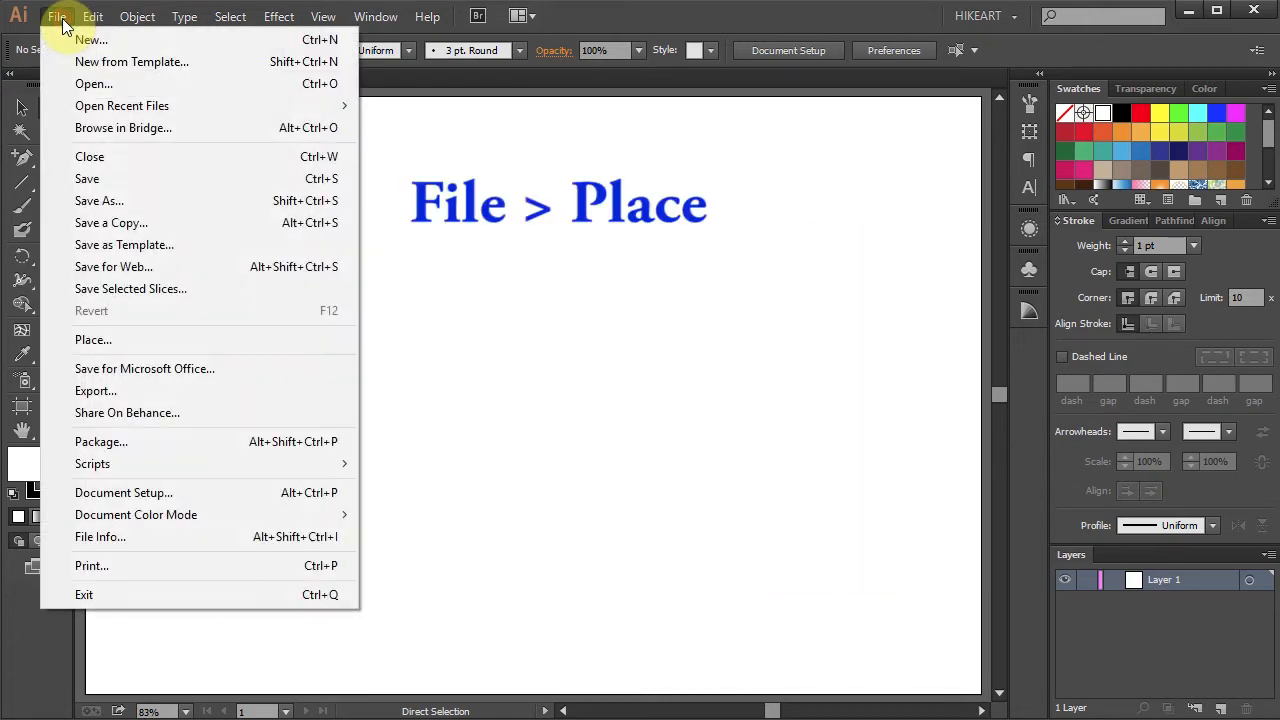
{"action": "left_click", "coordinate": [93, 339]}
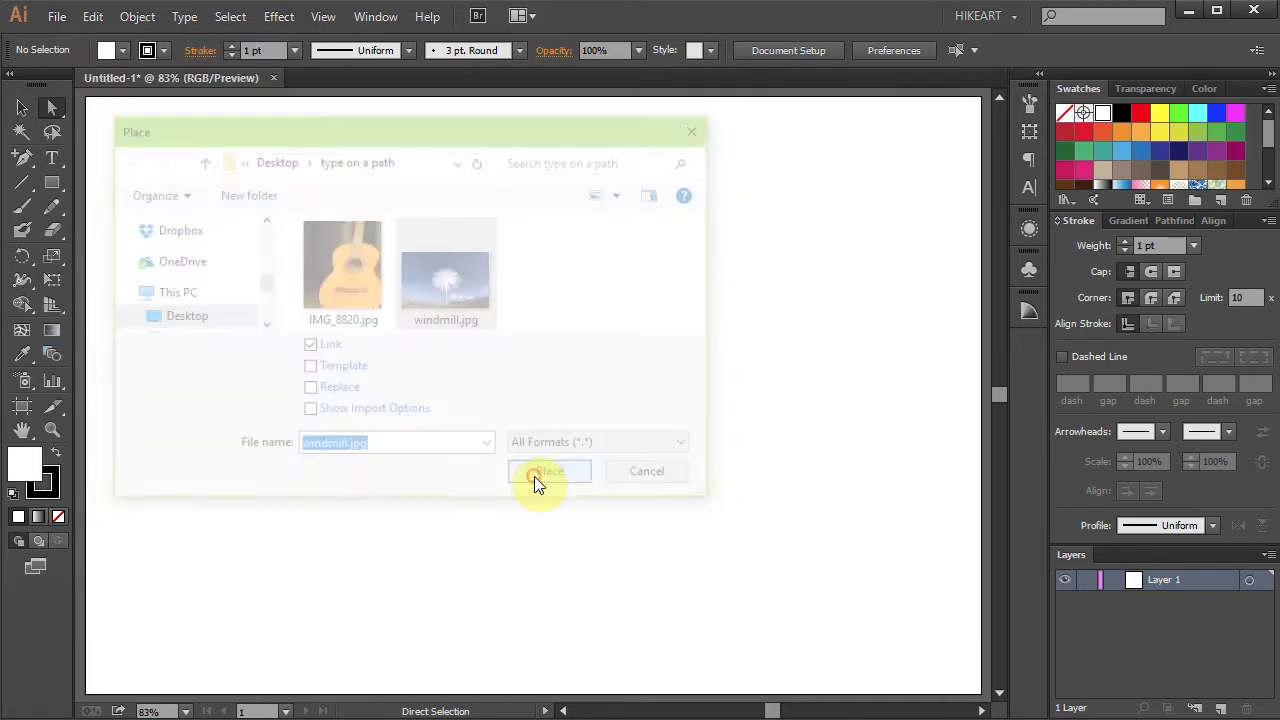
{"action": "left_click", "coordinate": [548, 471]}
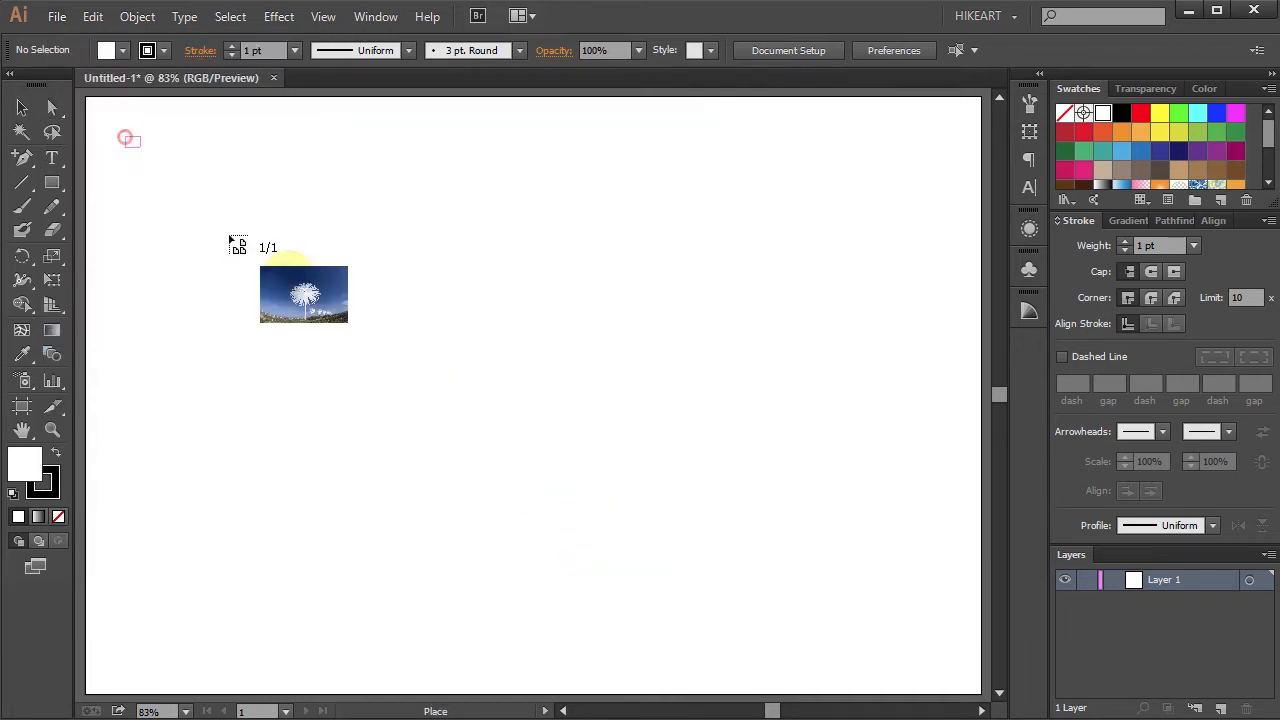
{"action": "left_click_drag", "start_coordinate": [303, 293], "coordinate": [765, 520]}
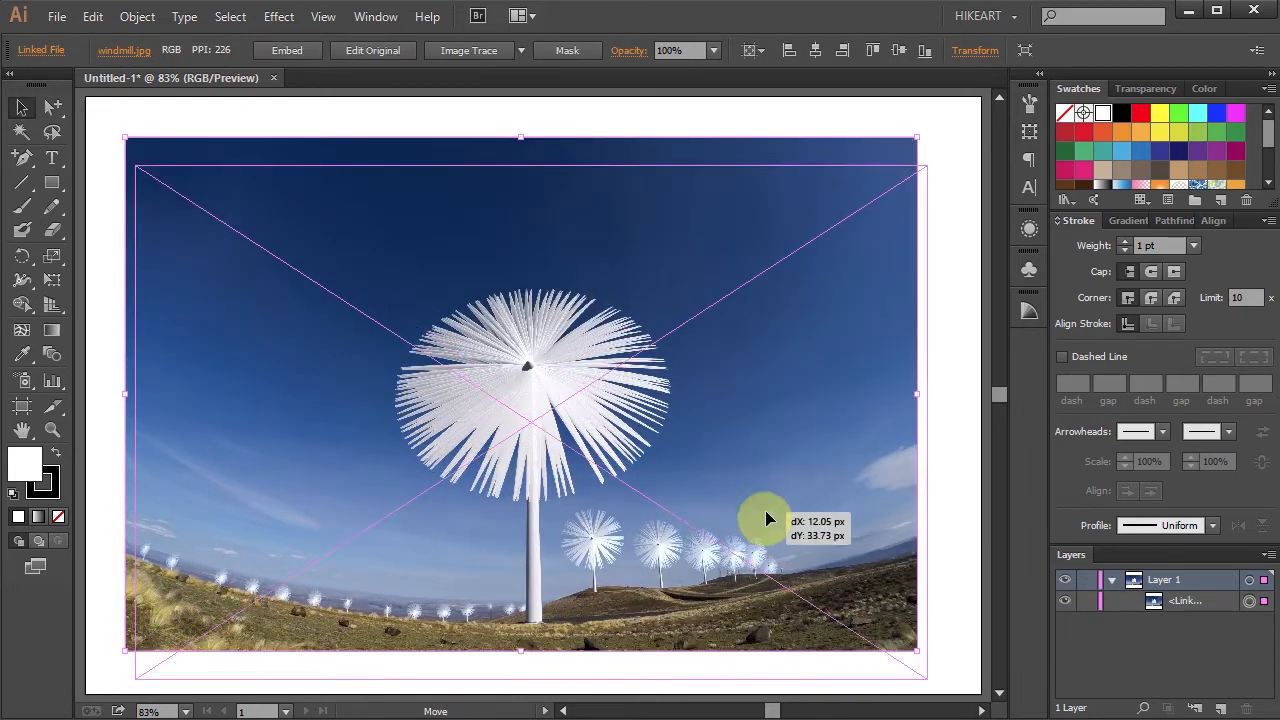
{"action": "left_click_drag", "start_coordinate": [765, 520], "coordinate": [330, 255]}
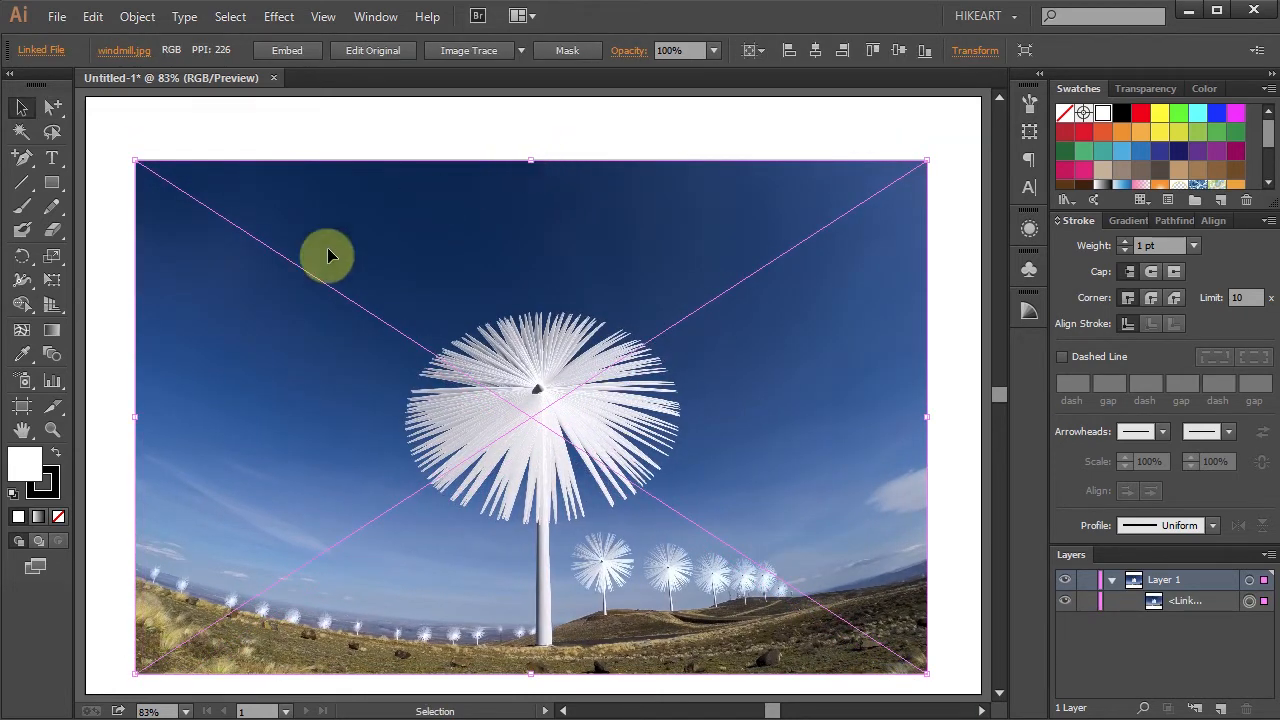
{"action": "mouse_move", "coordinate": [797, 266]}
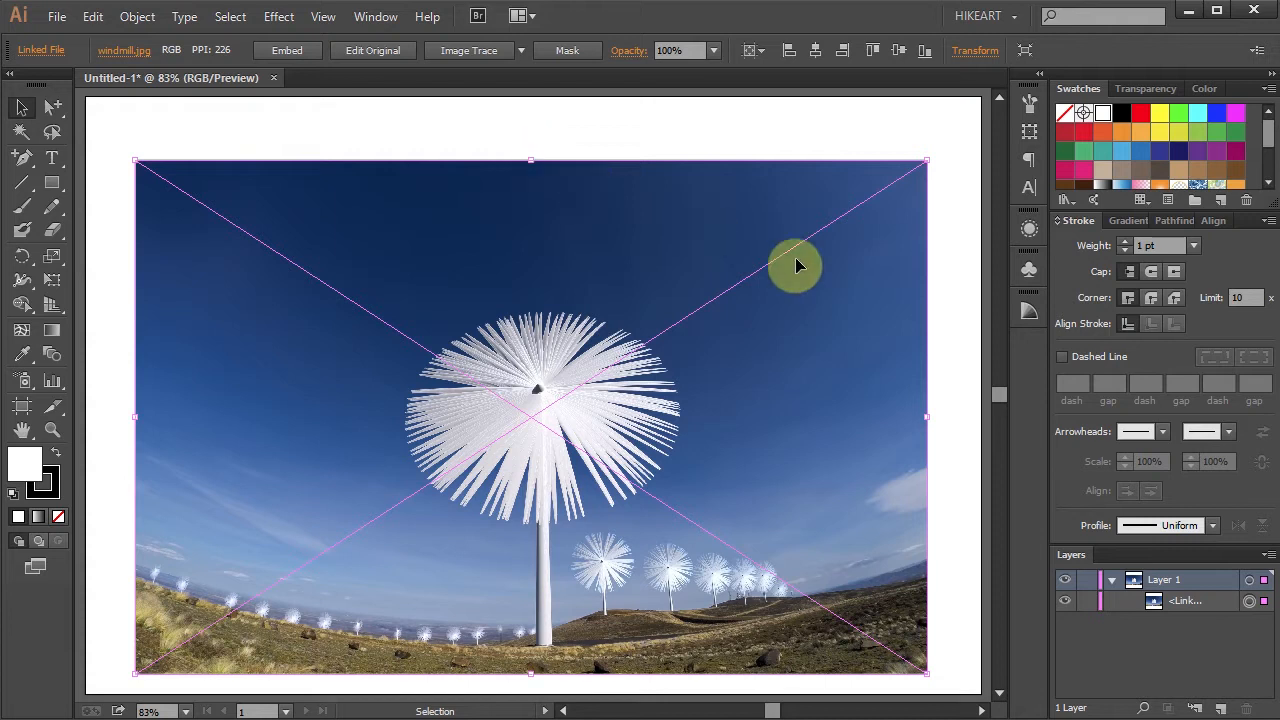
{"action": "mouse_move", "coordinate": [590, 80]}
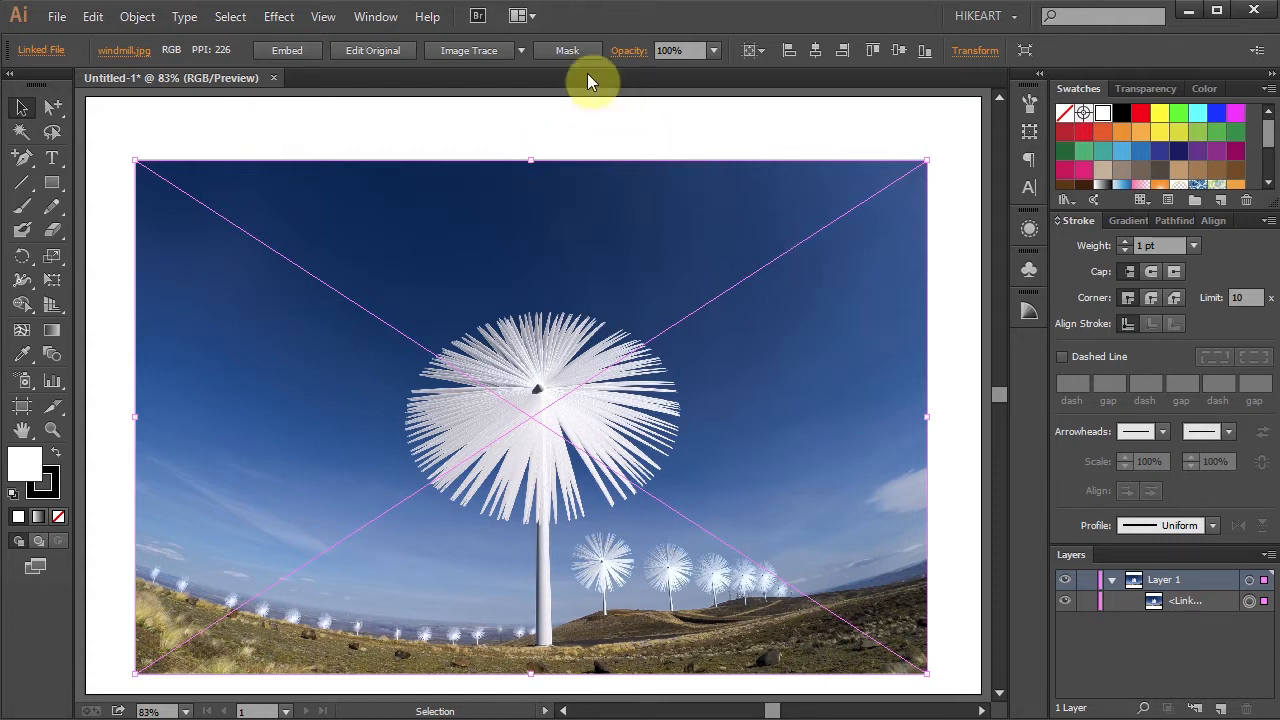
Step: Mask the windmill photo and expand its Clip Group in the Layers panel
{"action": "left_click", "coordinate": [567, 50]}
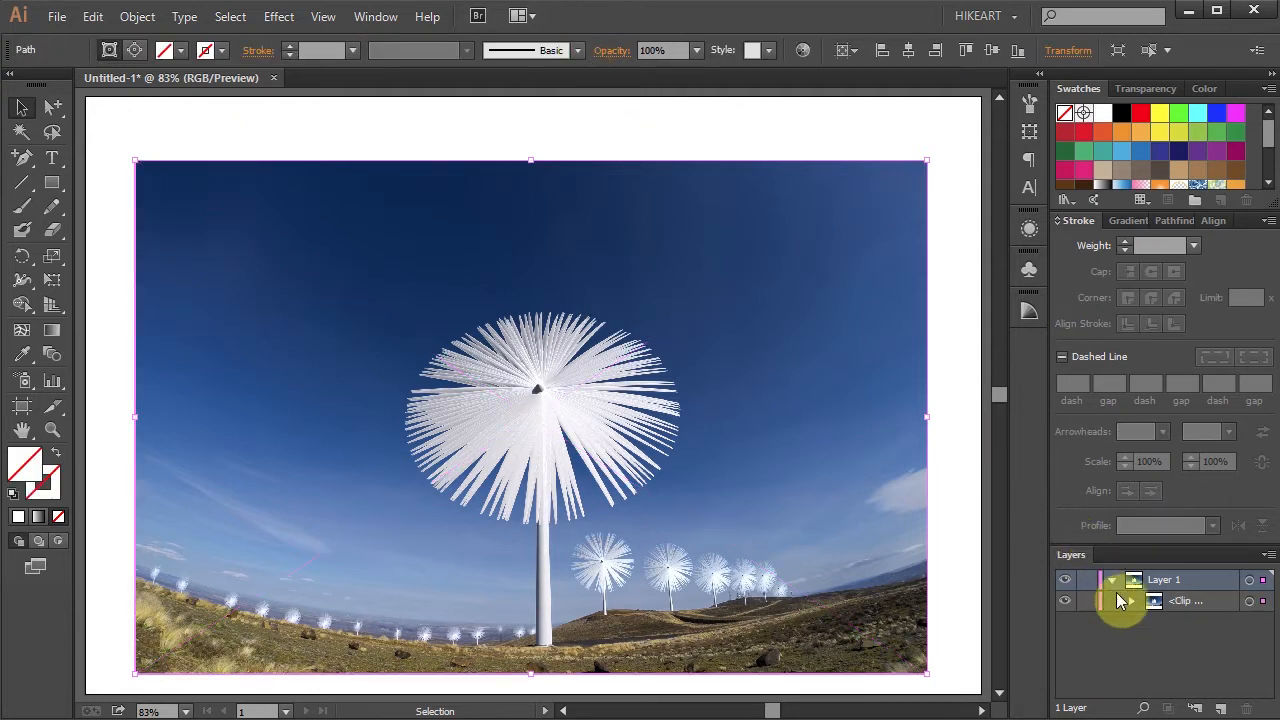
{"action": "left_click", "coordinate": [1133, 601]}
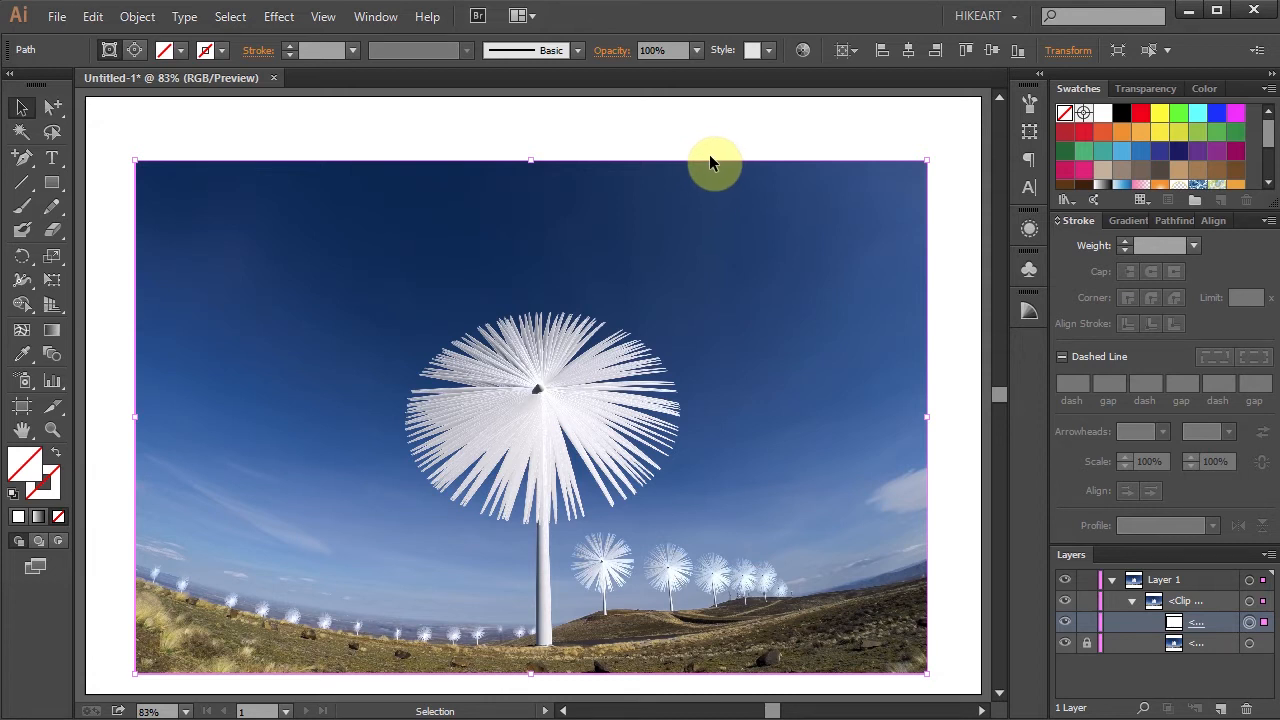
{"action": "mouse_move", "coordinate": [718, 183]}
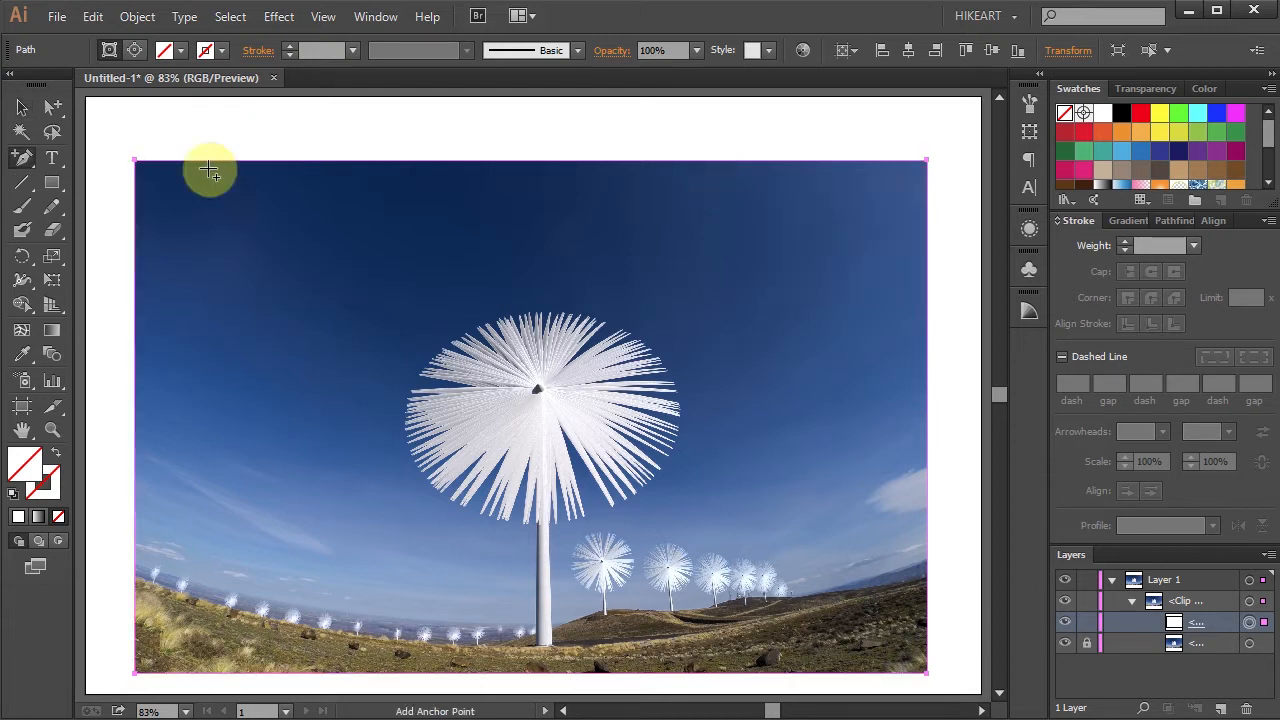
Step: Add an anchor point mid top edge and pull the top-left corner down to slant it
{"action": "left_click", "coordinate": [22, 158]}
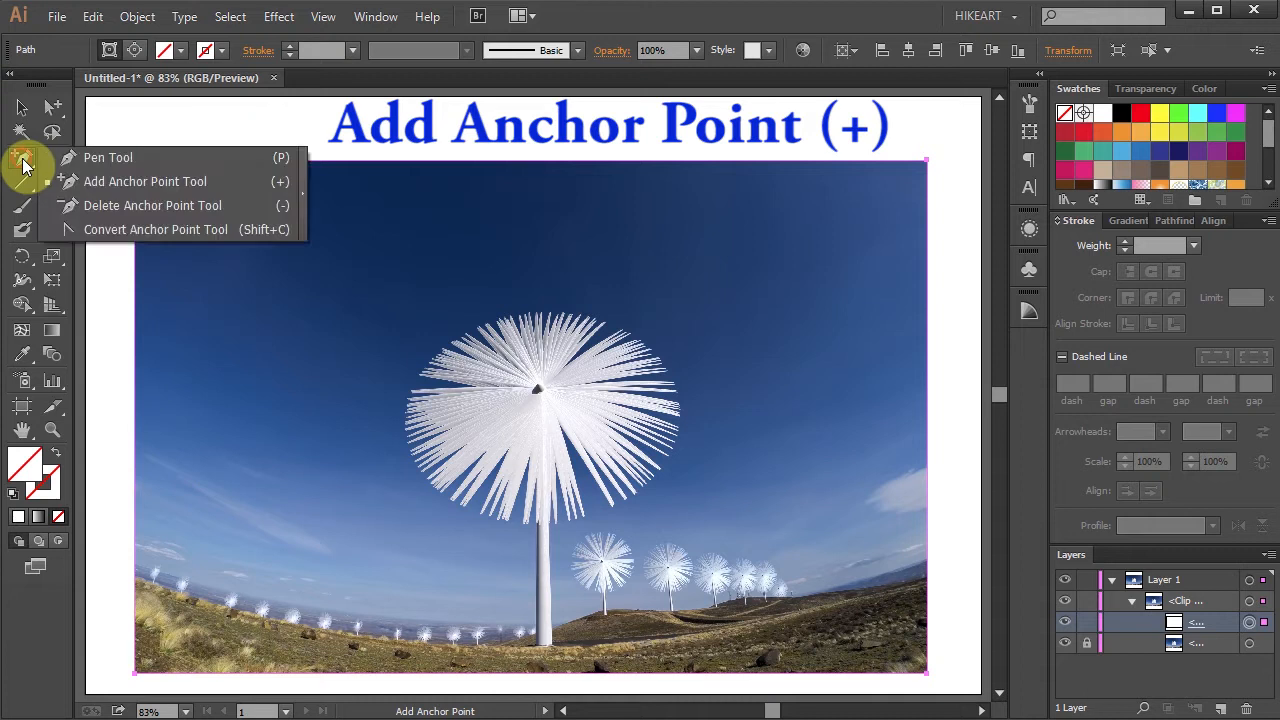
{"action": "left_click", "coordinate": [145, 181]}
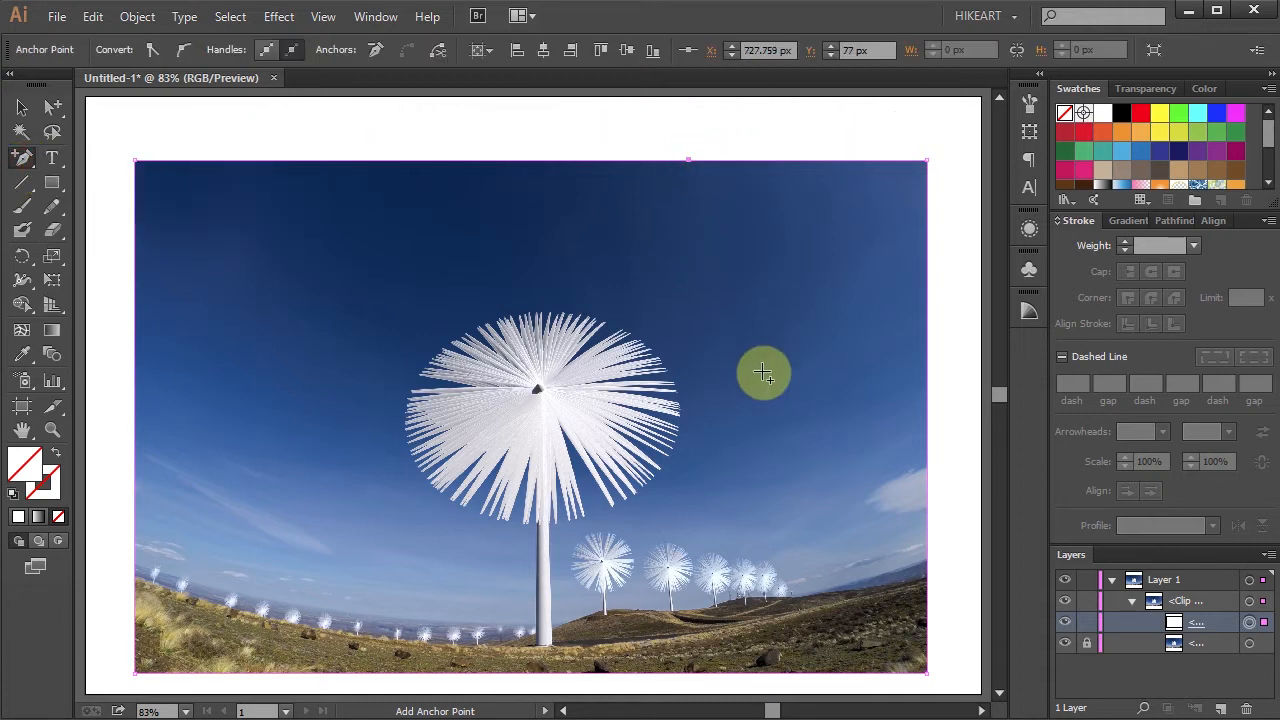
{"action": "left_click", "coordinate": [20, 107]}
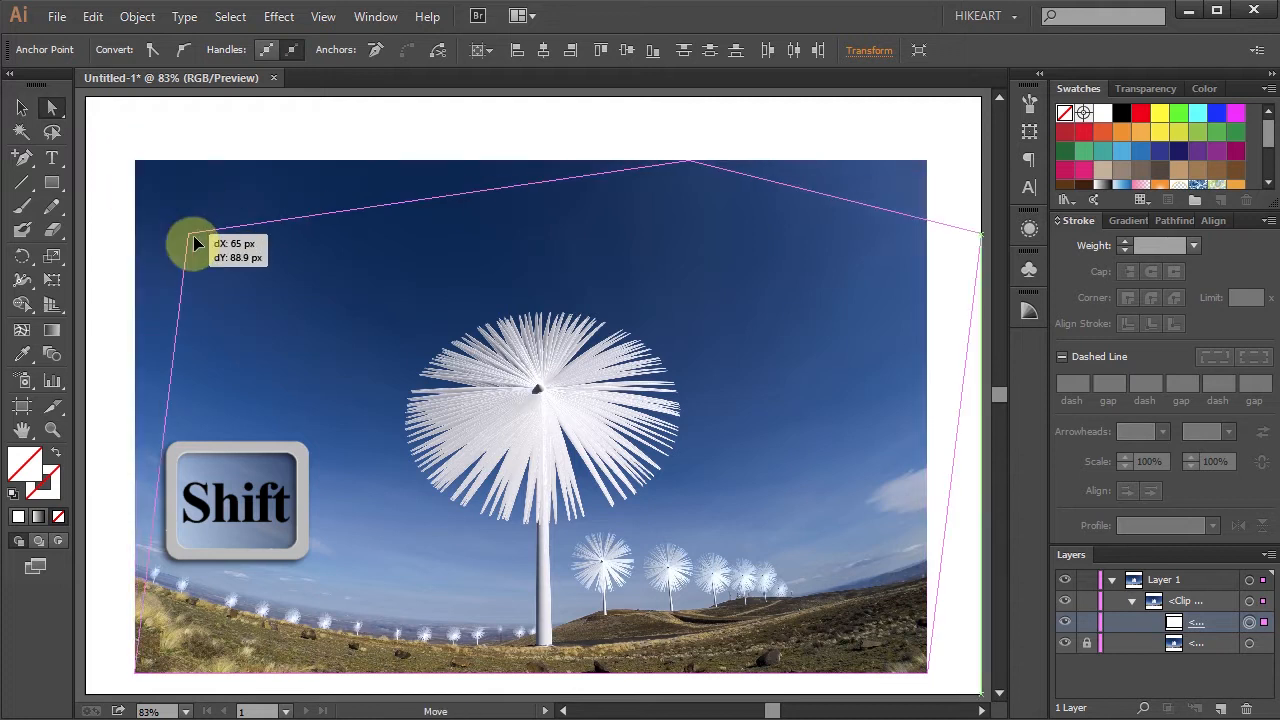
{"action": "left_click_drag", "start_coordinate": [195, 243], "coordinate": [150, 400]}
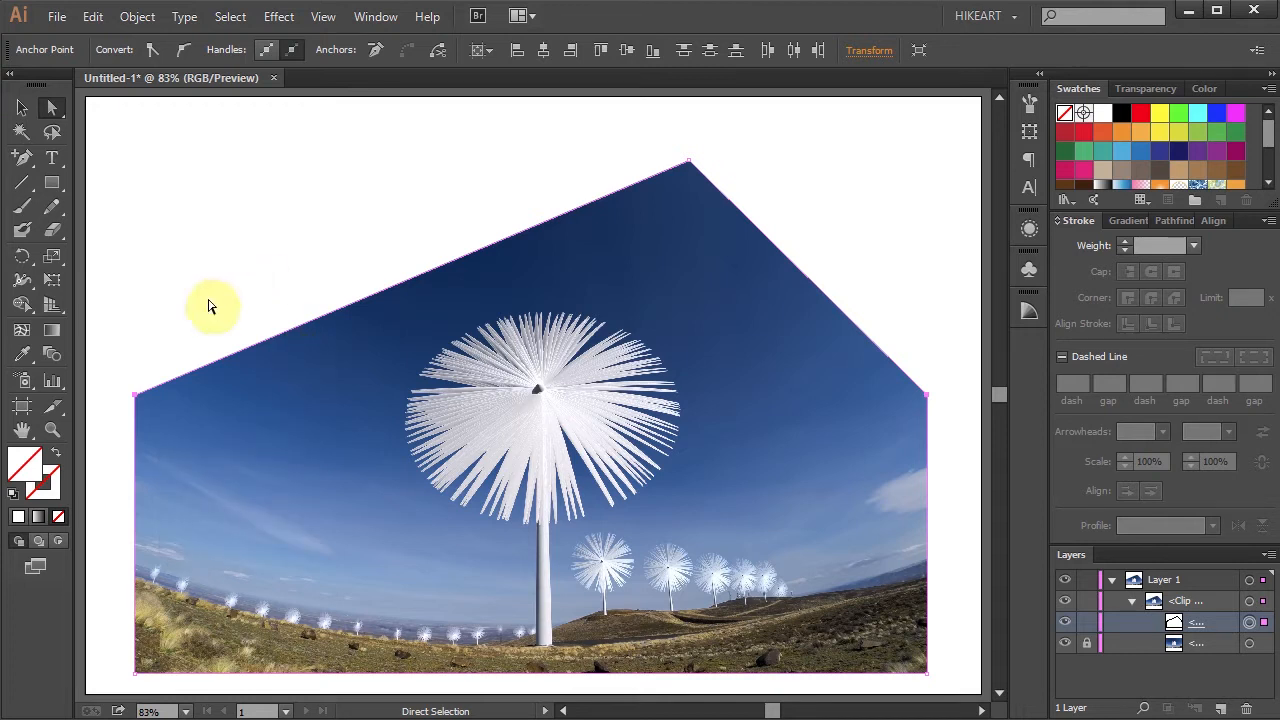
{"action": "mouse_move", "coordinate": [895, 345]}
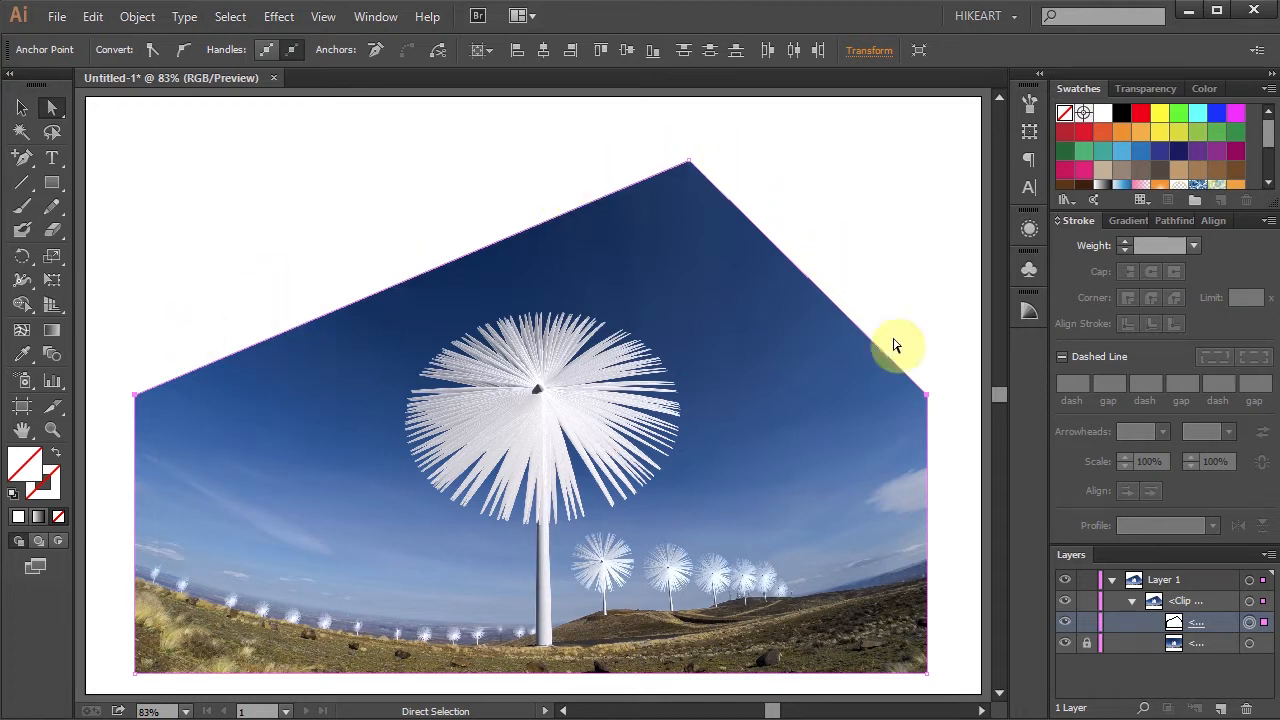
{"action": "mouse_move", "coordinate": [230, 373]}
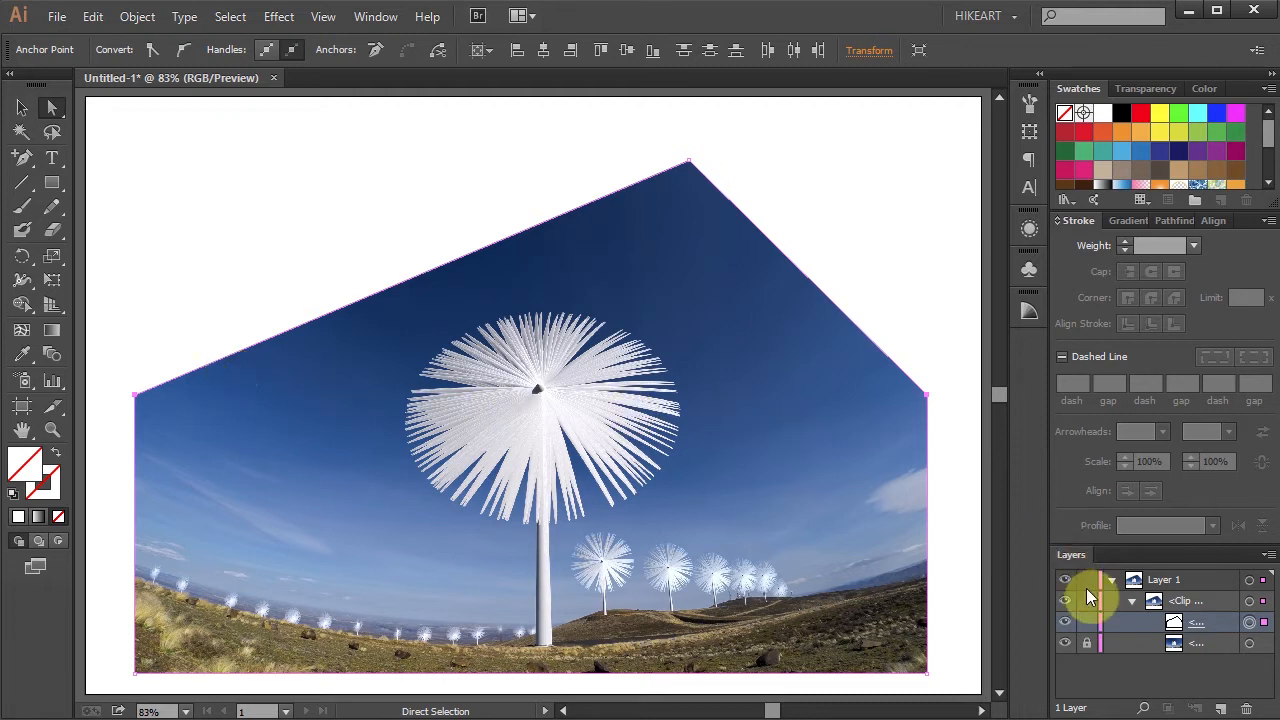
Step: Lock the photo and pen-trace an 8 pt pink path through its left, top and right corners
{"action": "left_click", "coordinate": [1228, 707]}
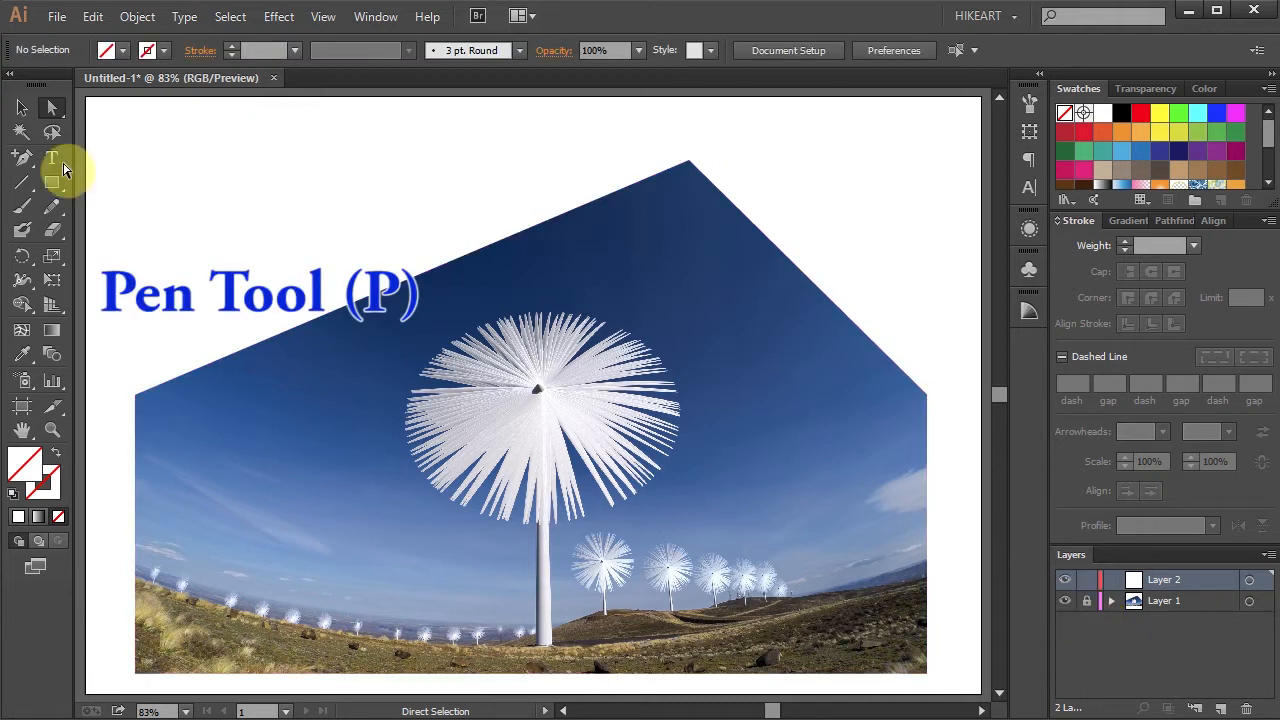
{"action": "left_click", "coordinate": [22, 157]}
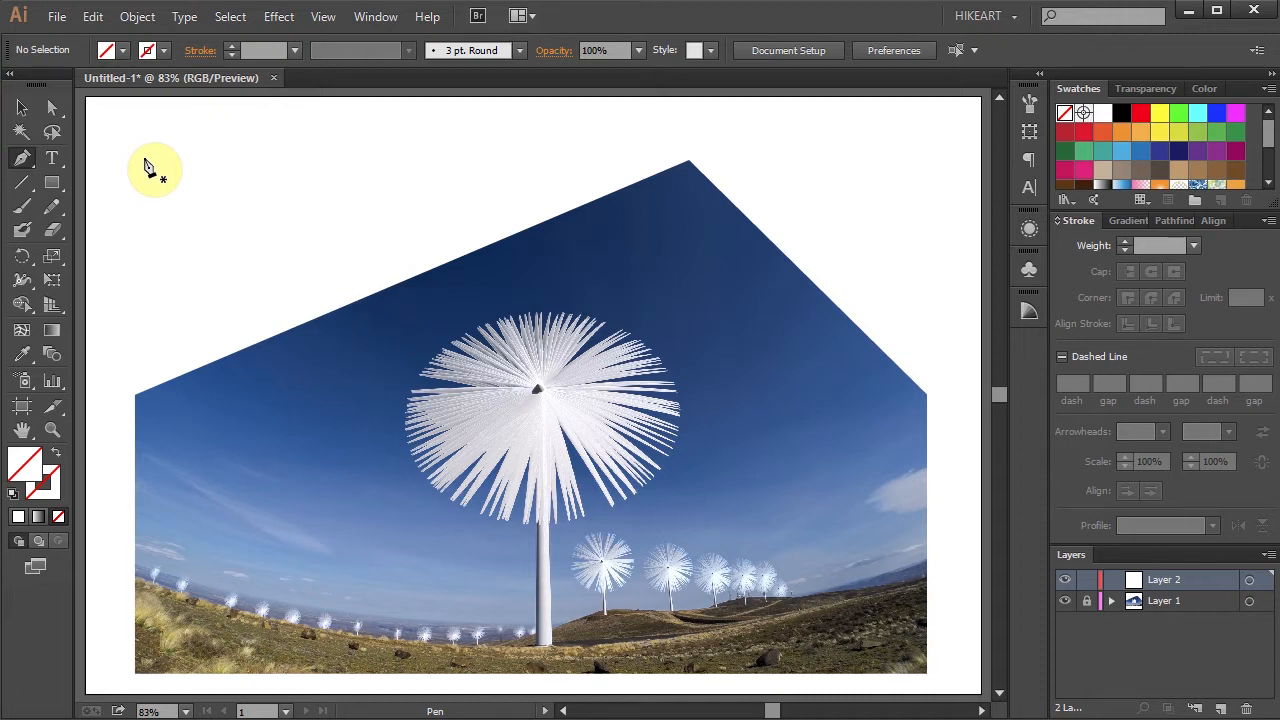
{"action": "mouse_move", "coordinate": [895, 387]}
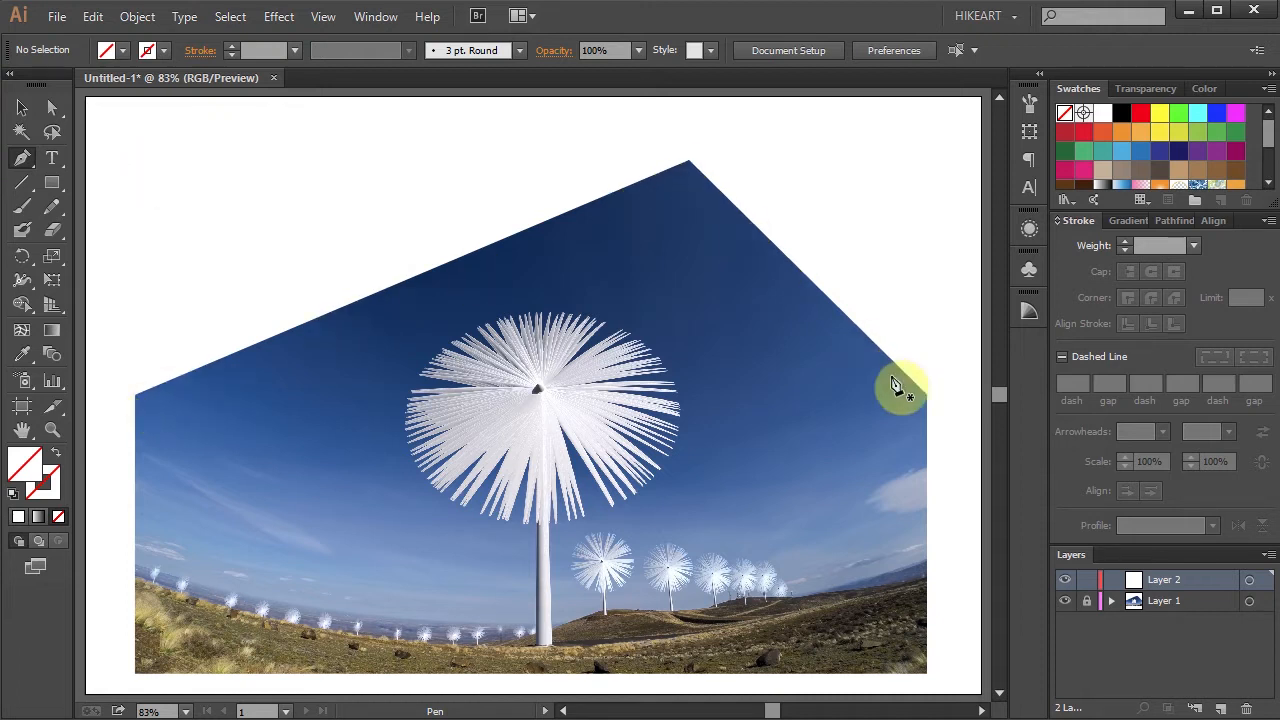
{"action": "left_click", "coordinate": [1204, 88]}
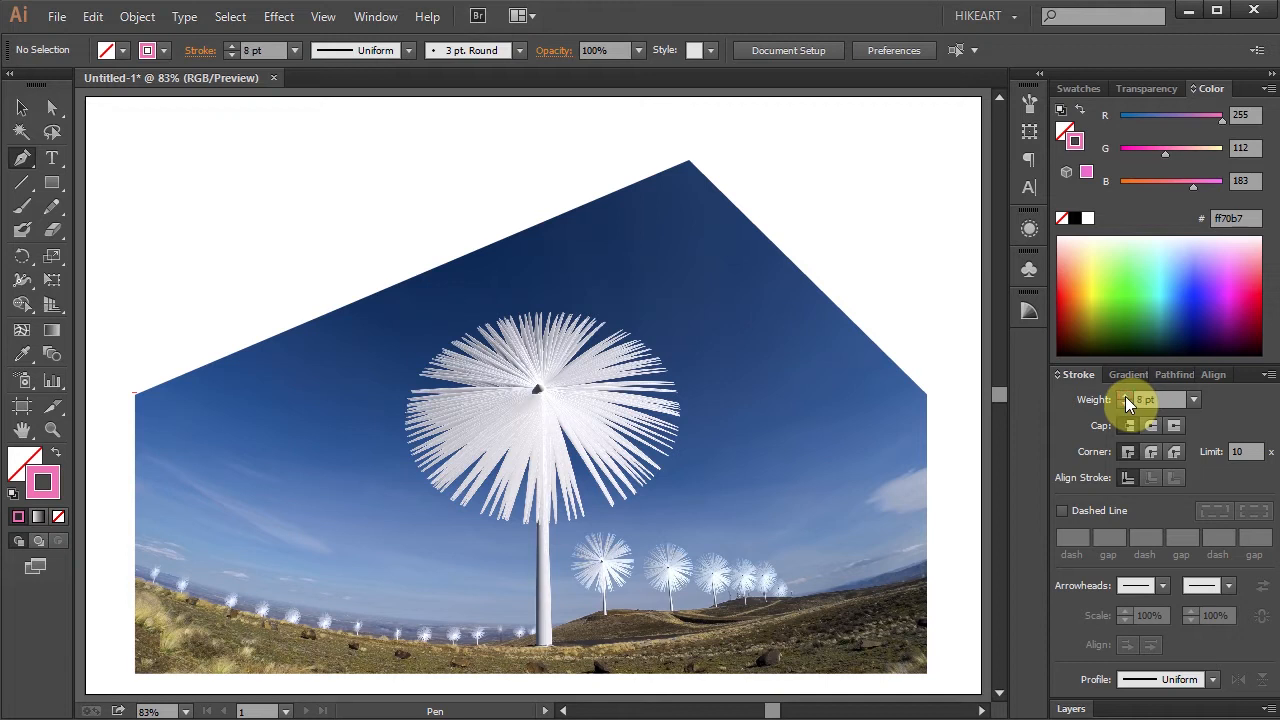
{"action": "type", "text": "anchor"}
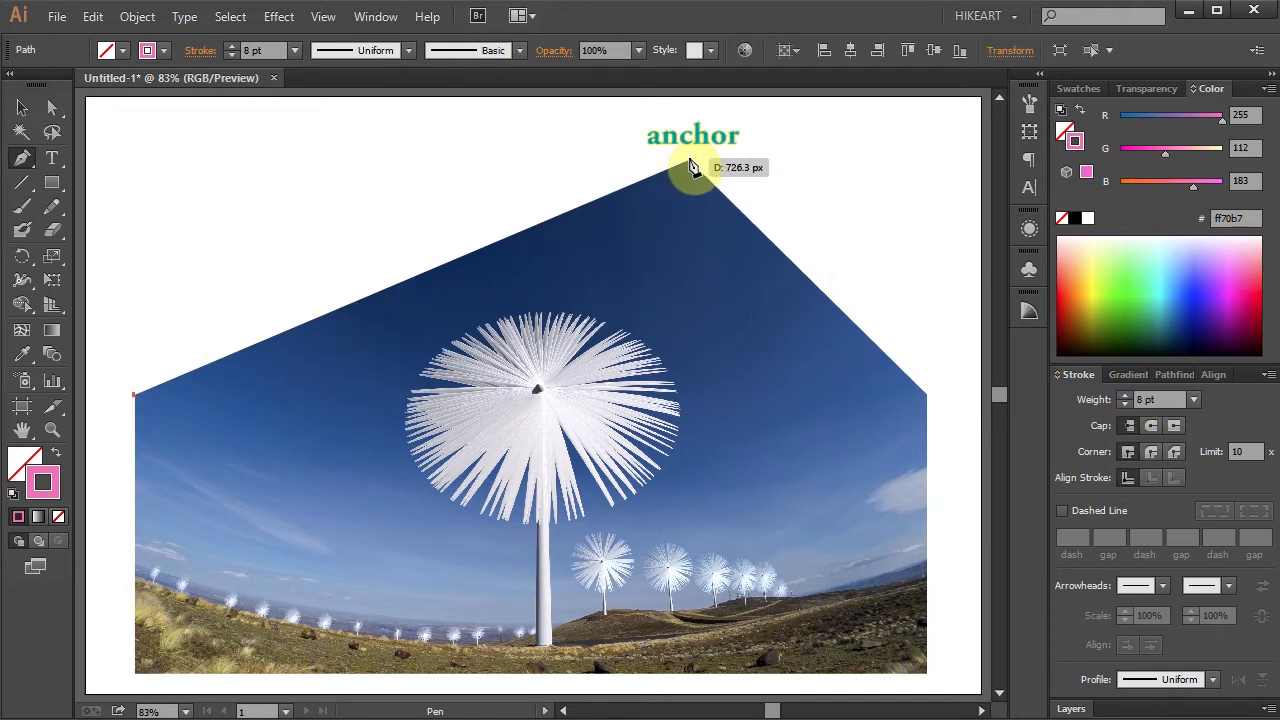
{"action": "left_click_drag", "start_coordinate": [693, 167], "coordinate": [930, 405]}
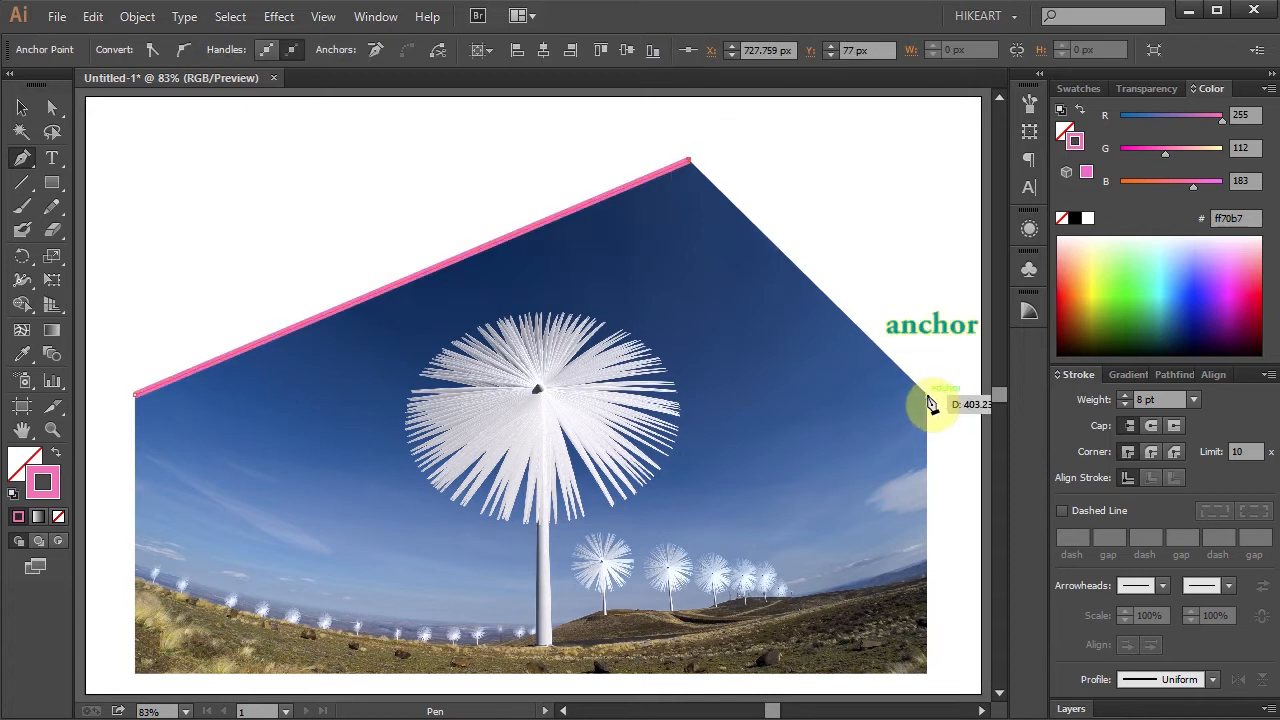
{"action": "left_click", "coordinate": [915, 405]}
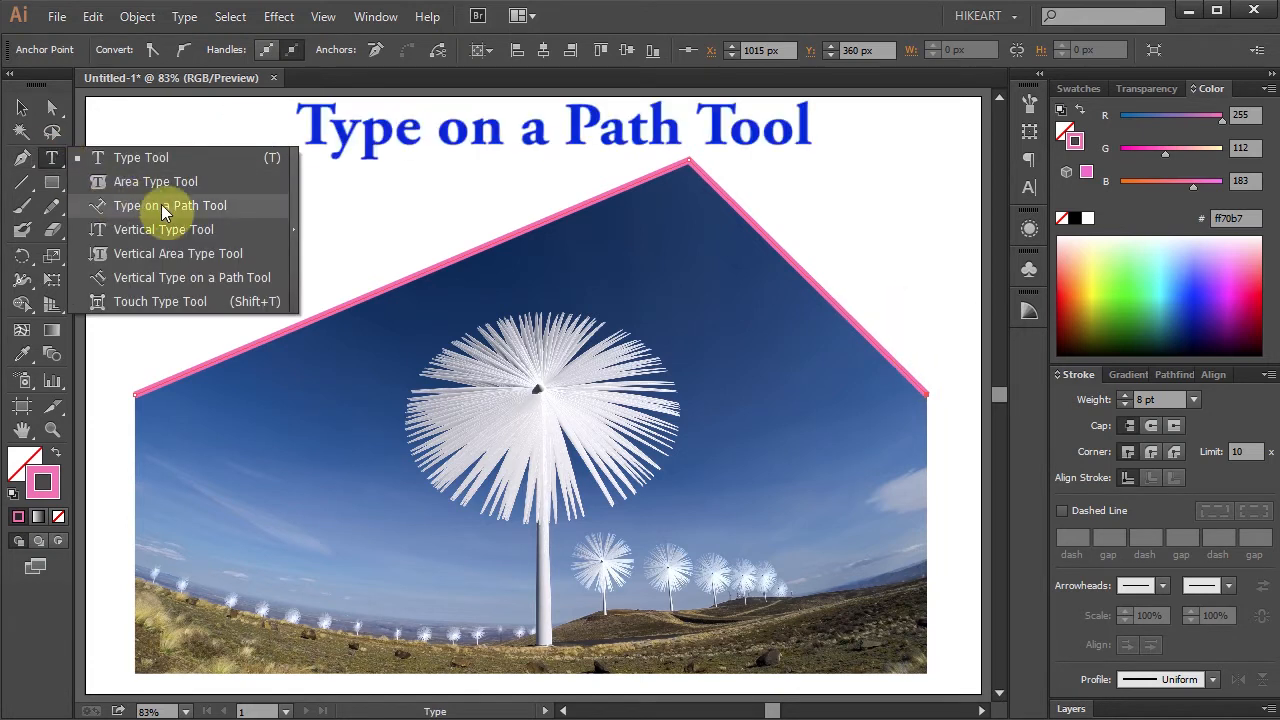
{"action": "mouse_move", "coordinate": [175, 210]}
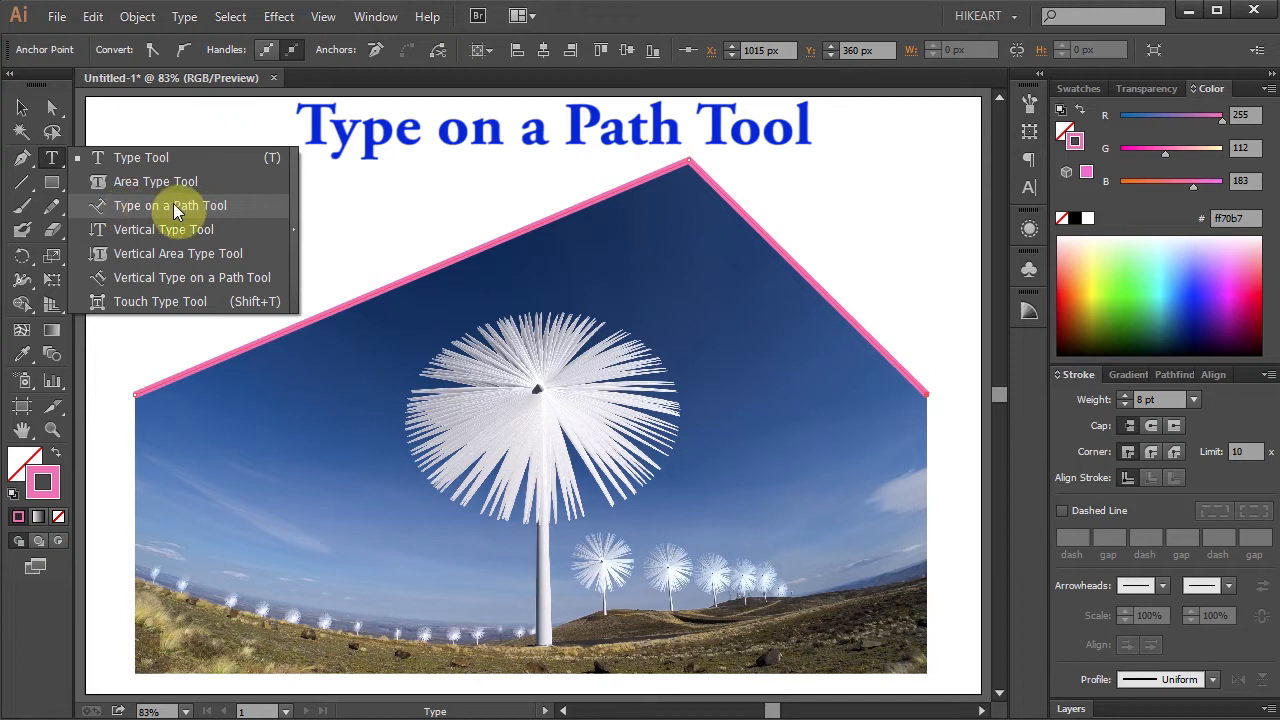
Step: Type WINDMILL FARM along the start of the pink slanted path
{"action": "left_click", "coordinate": [170, 205]}
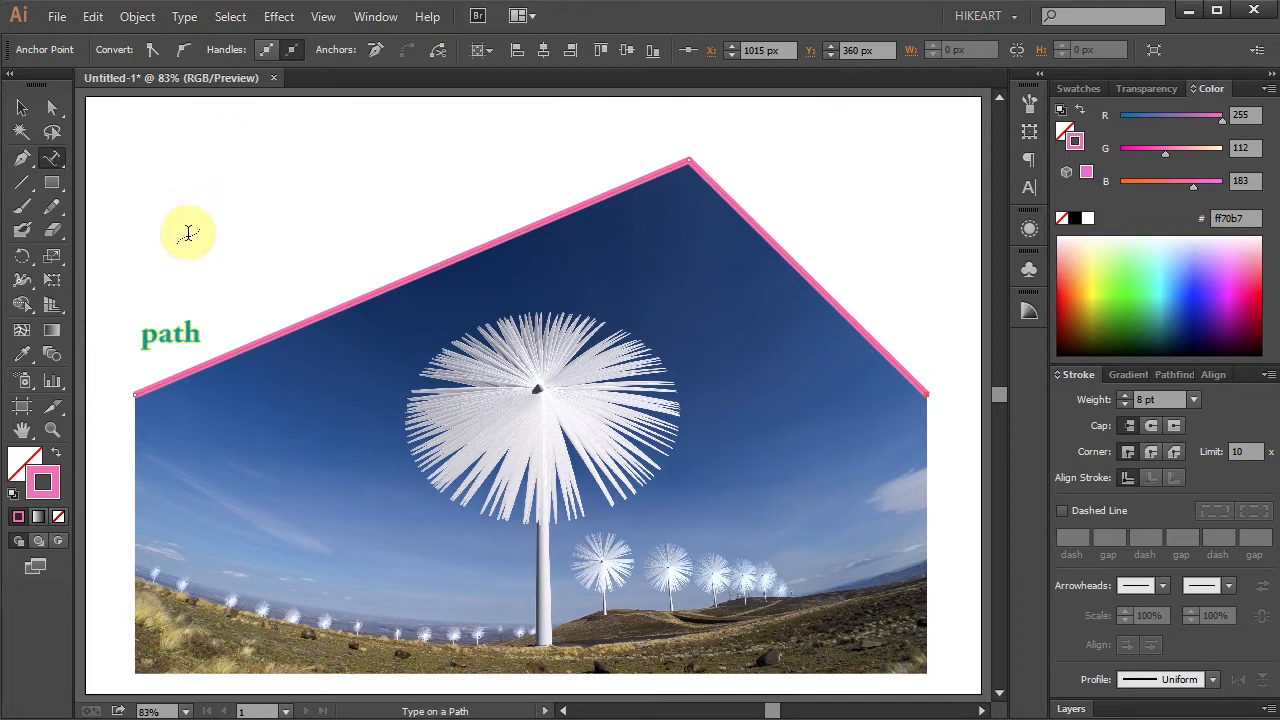
{"action": "mouse_move", "coordinate": [150, 388]}
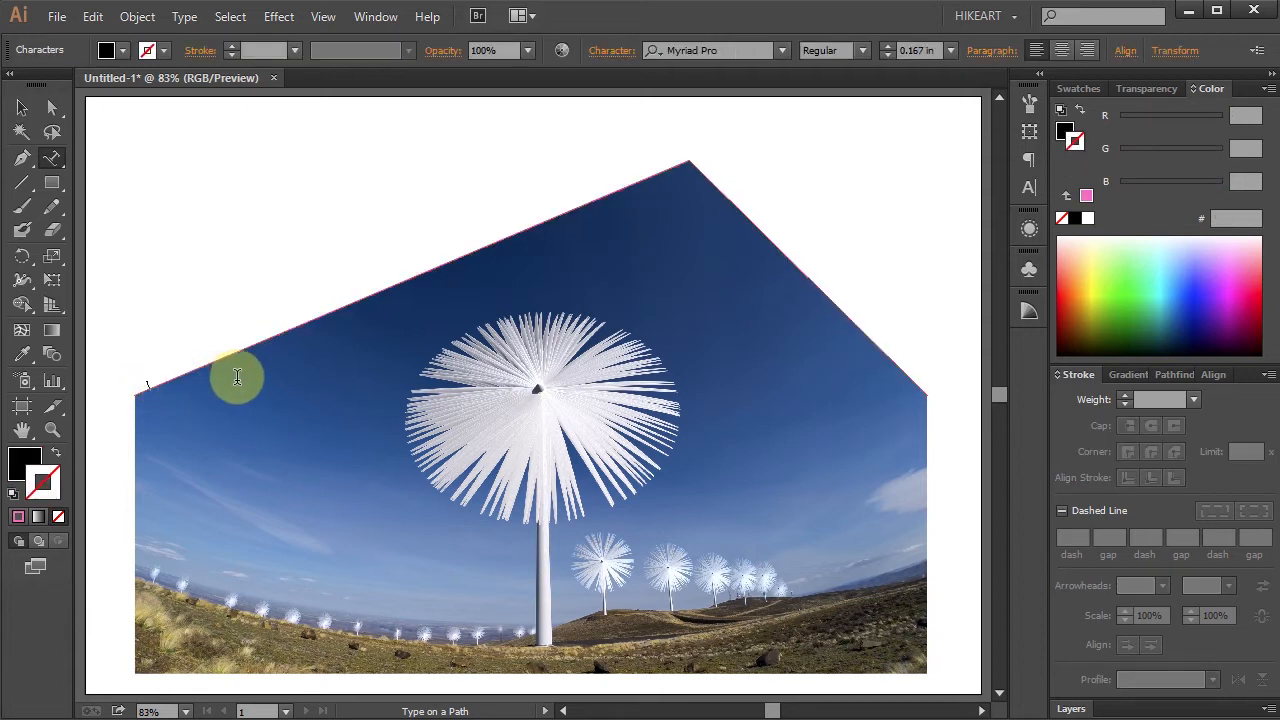
{"action": "type", "text": "WINDMILL FARM"}
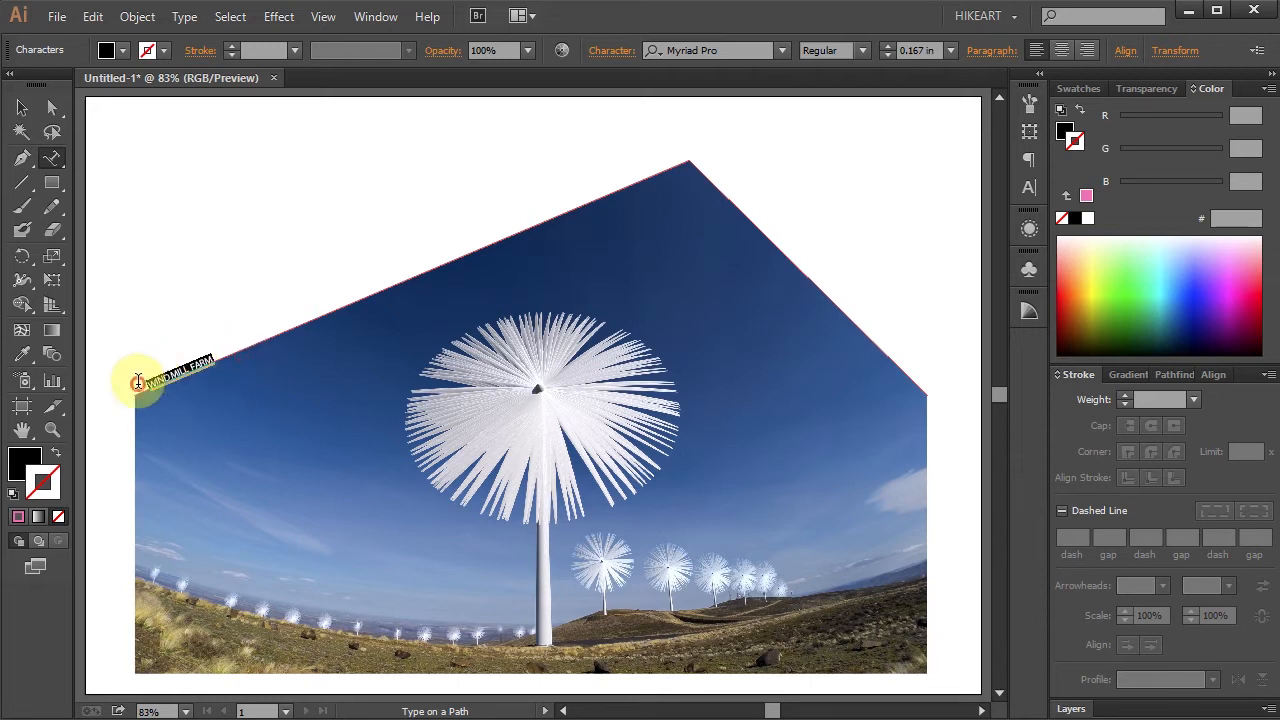
Step: Search APARA and set the path text's font to Aparajita Bold
{"action": "left_click", "coordinate": [700, 50]}
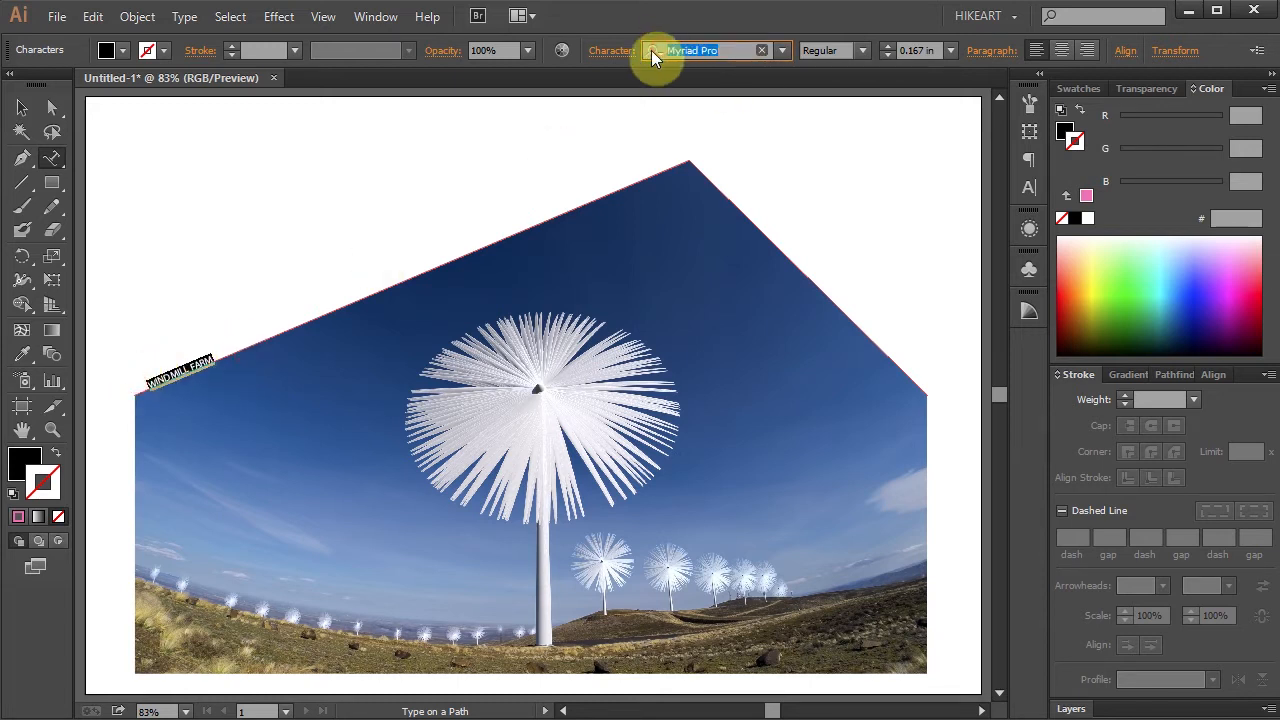
{"action": "type", "text": "APARA"}
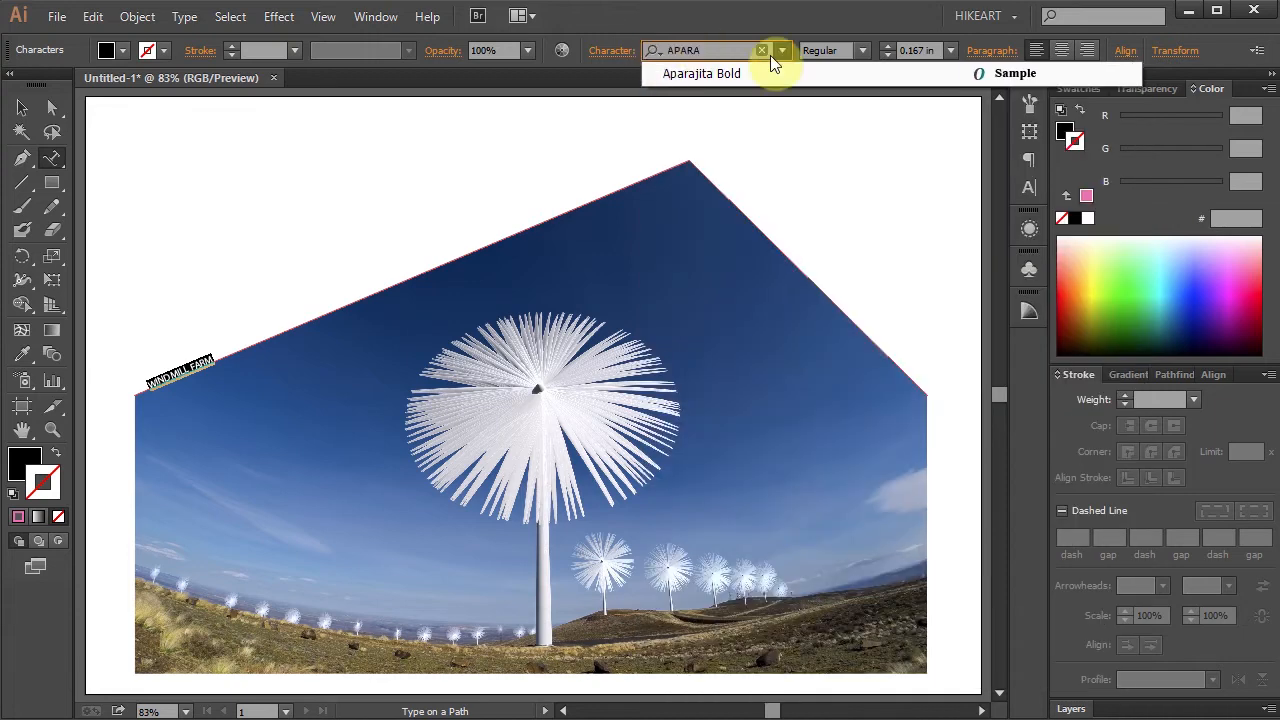
{"action": "left_click", "coordinate": [702, 73]}
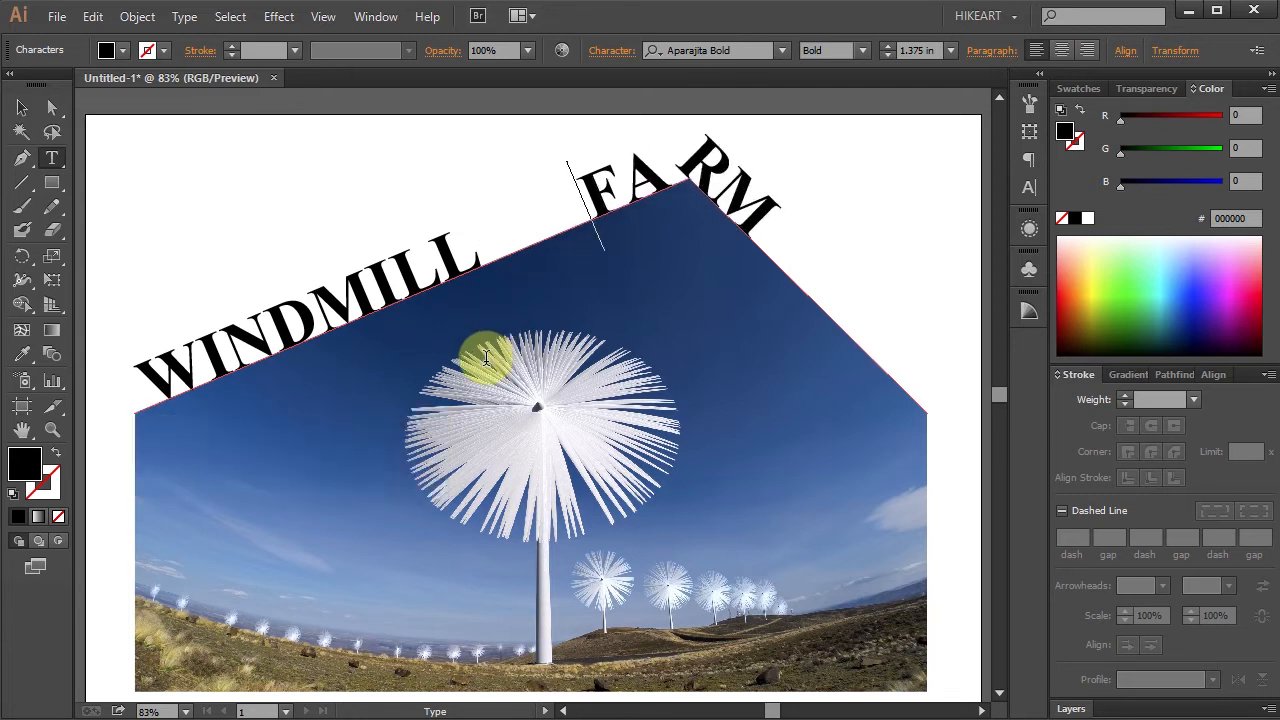
{"action": "mouse_move", "coordinate": [1029, 158]}
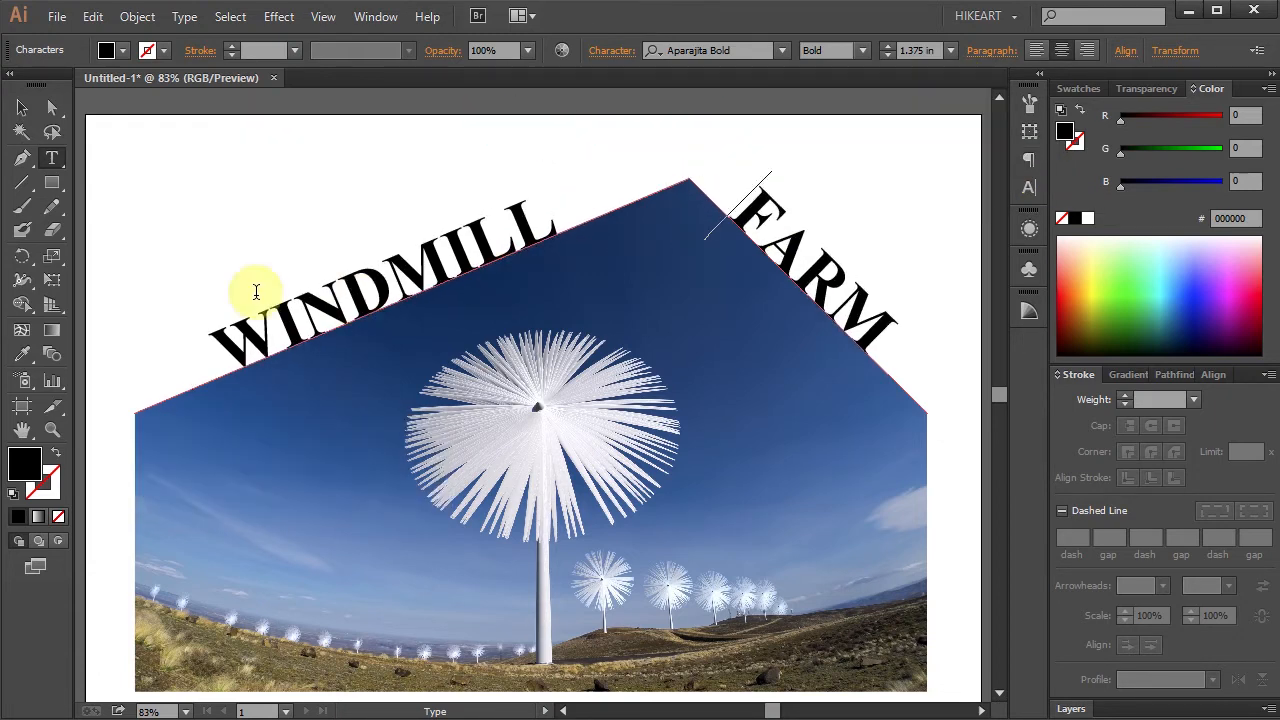
{"action": "left_click", "coordinate": [20, 108]}
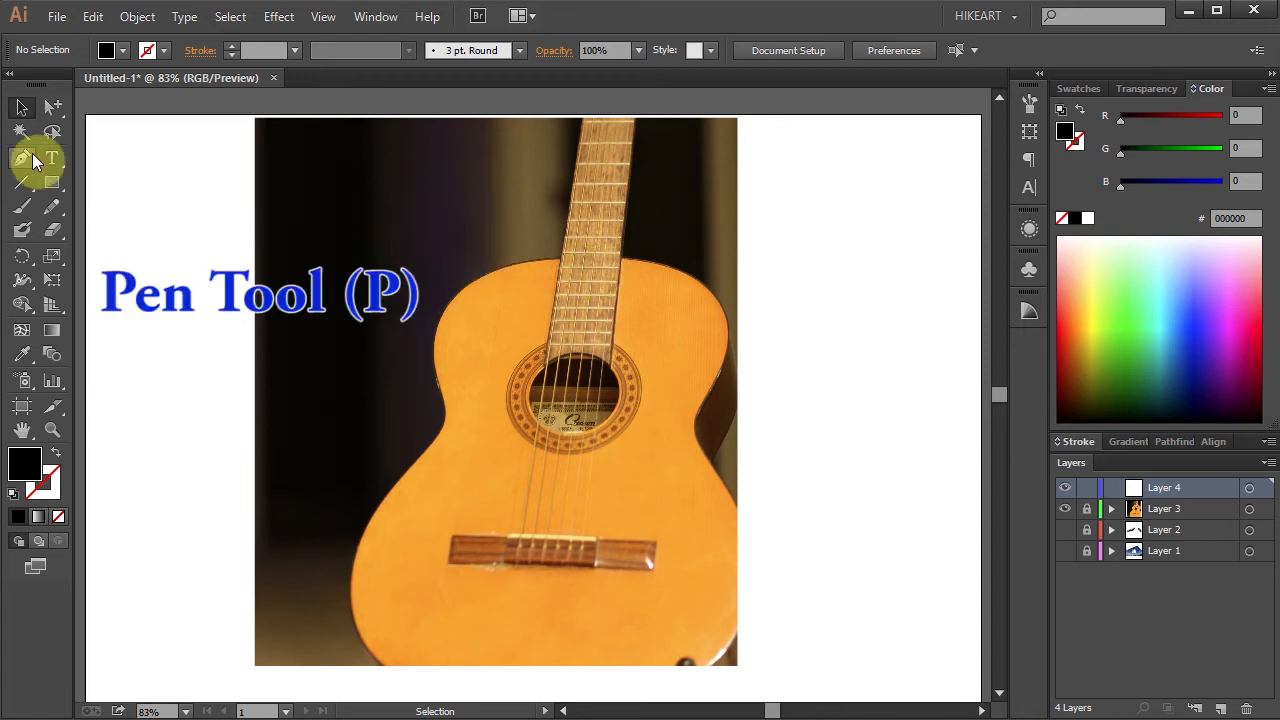
Step: Switch to the Pen Tool to trace the guitar body's left curve
{"action": "left_click", "coordinate": [22, 158]}
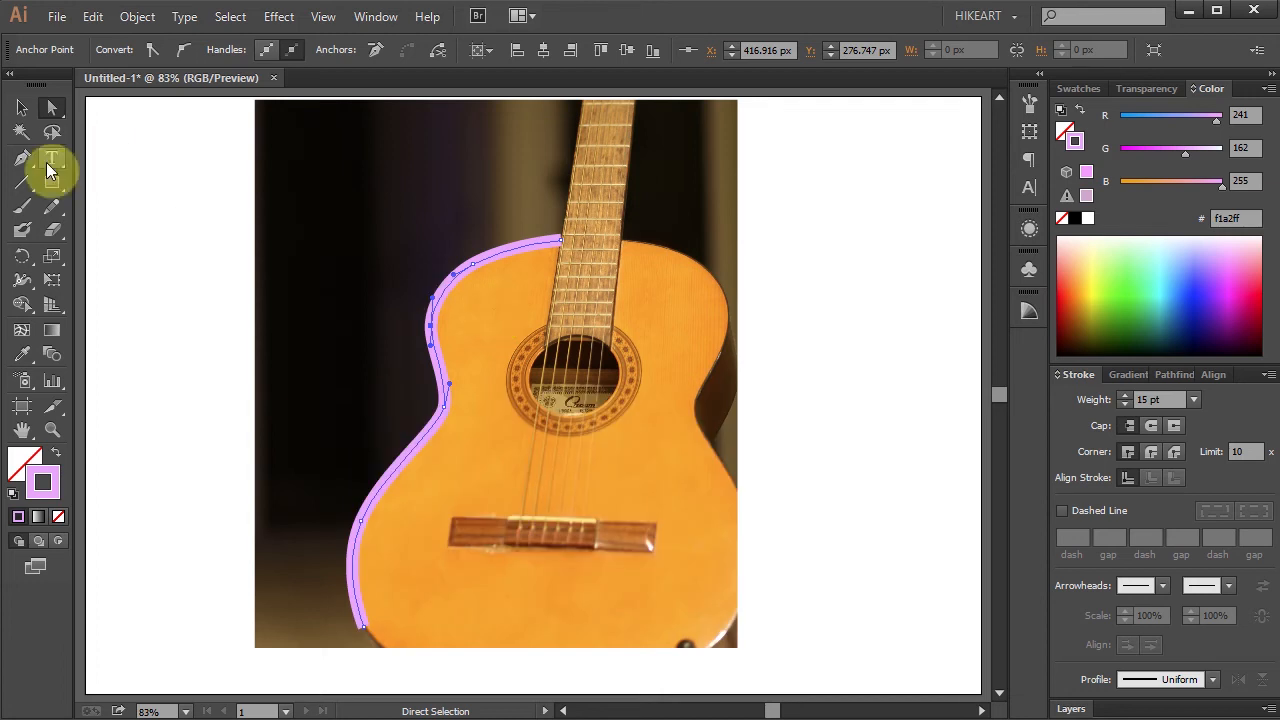
Step: Set Dutch801 Rm BT type on the guitar path and type 'Gu'
{"action": "left_click", "coordinate": [52, 170]}
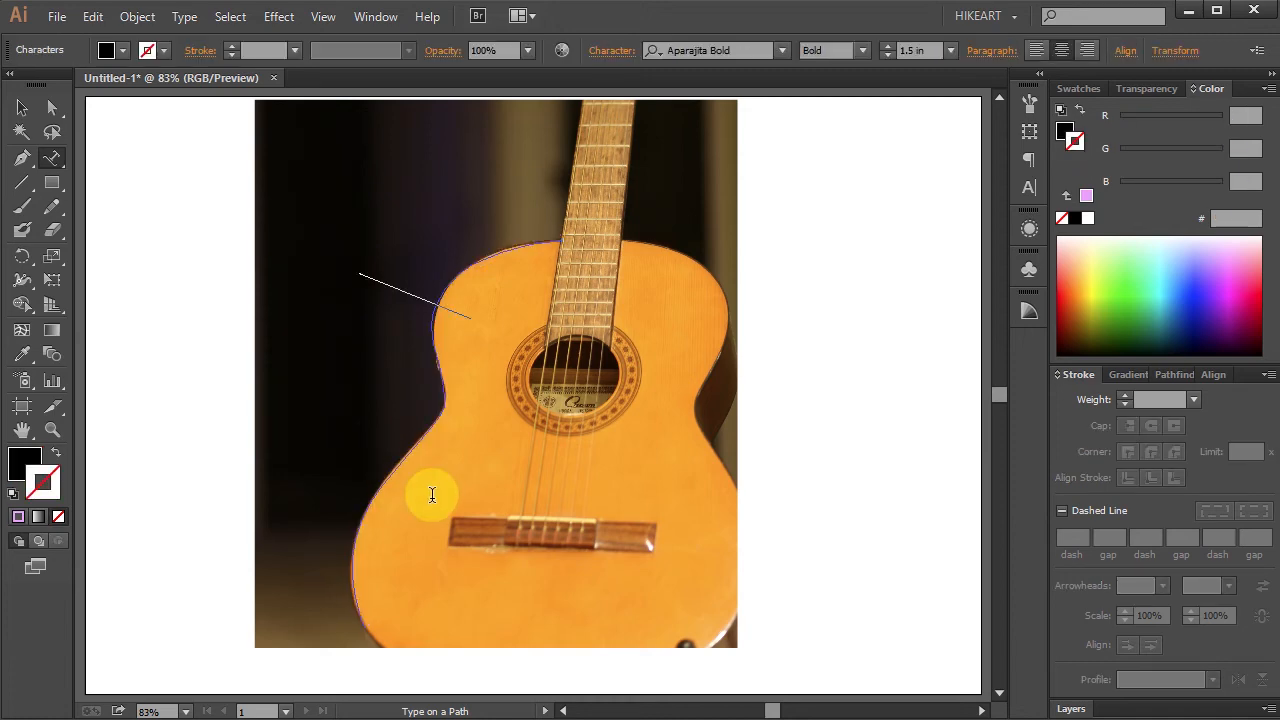
{"action": "type", "text": "DUT"}
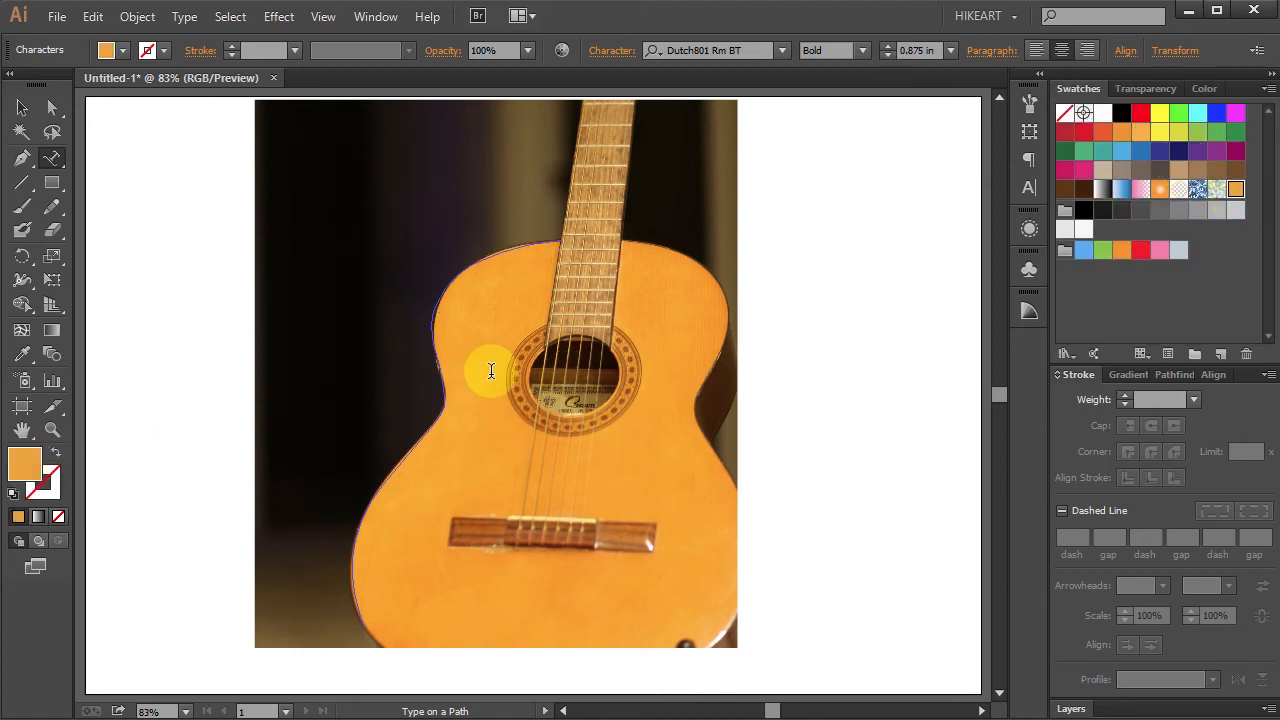
{"action": "type", "text": "Gu"}
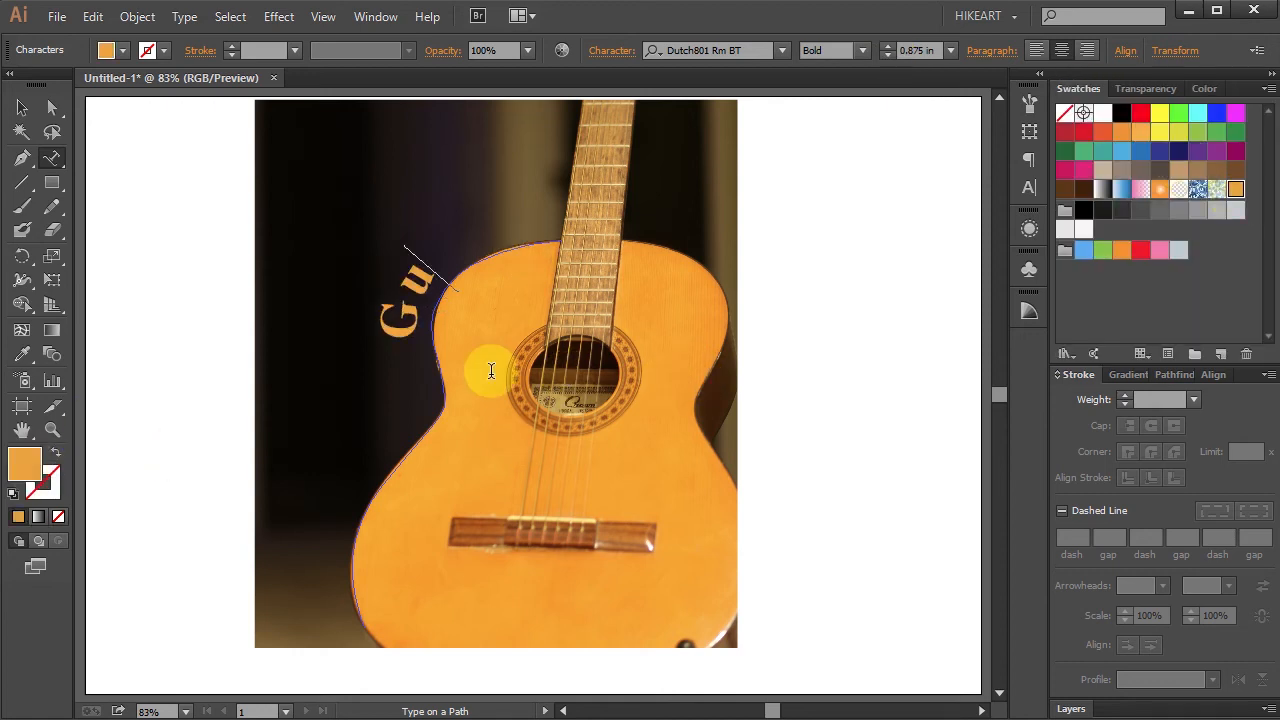